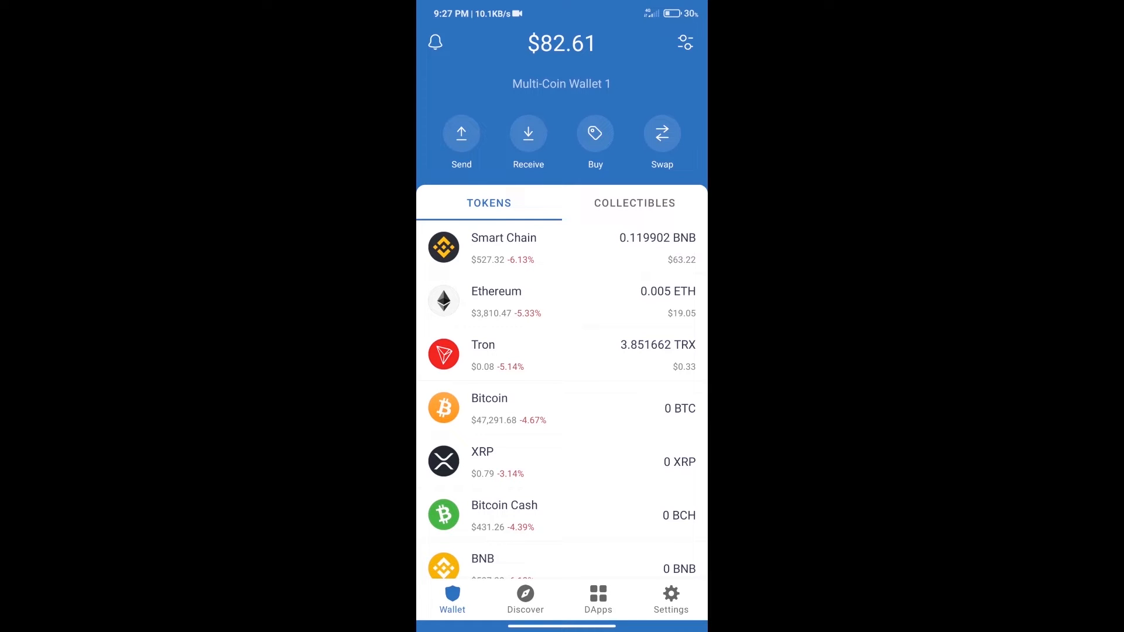
Start a cash purchase of BNB, then back out to the wallet home screen.
left_click(595, 133)
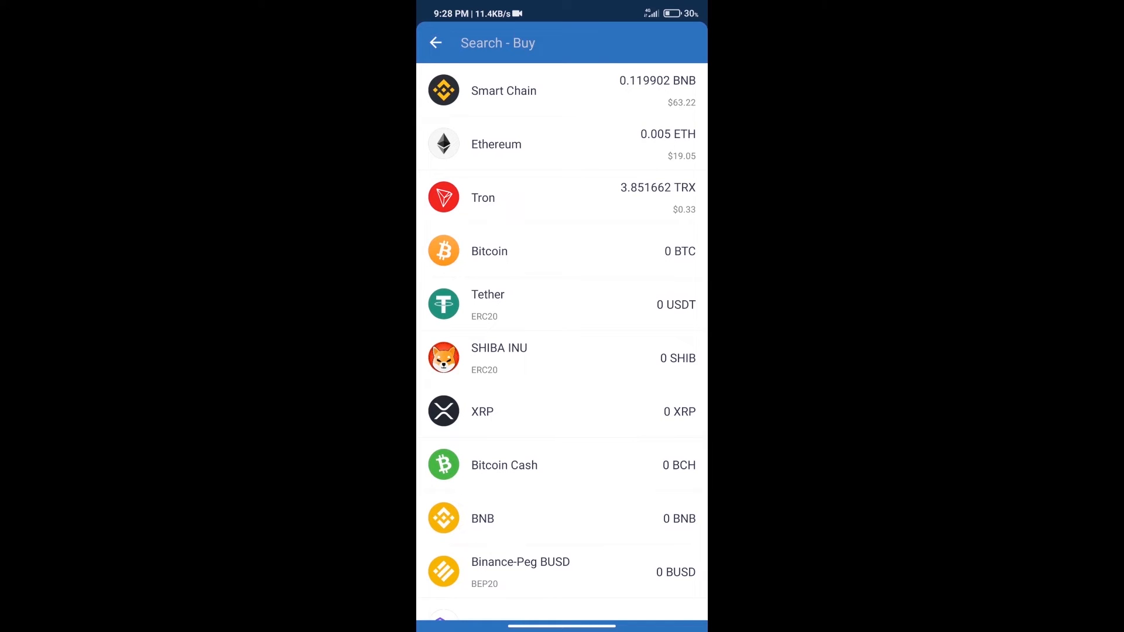
type("bn")
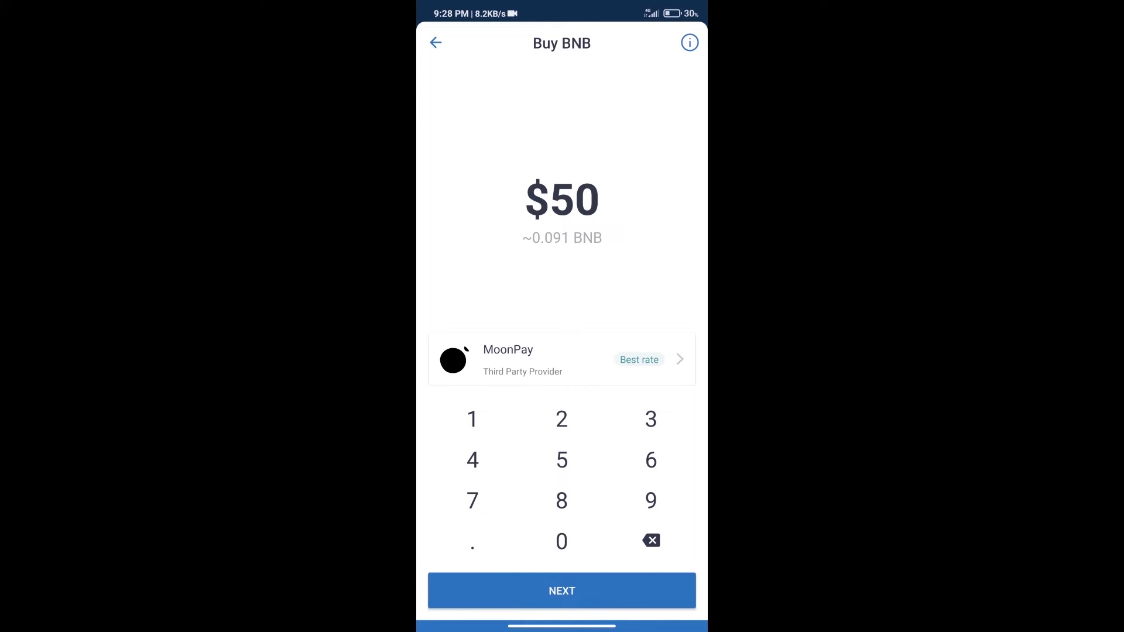
left_click(435, 43)
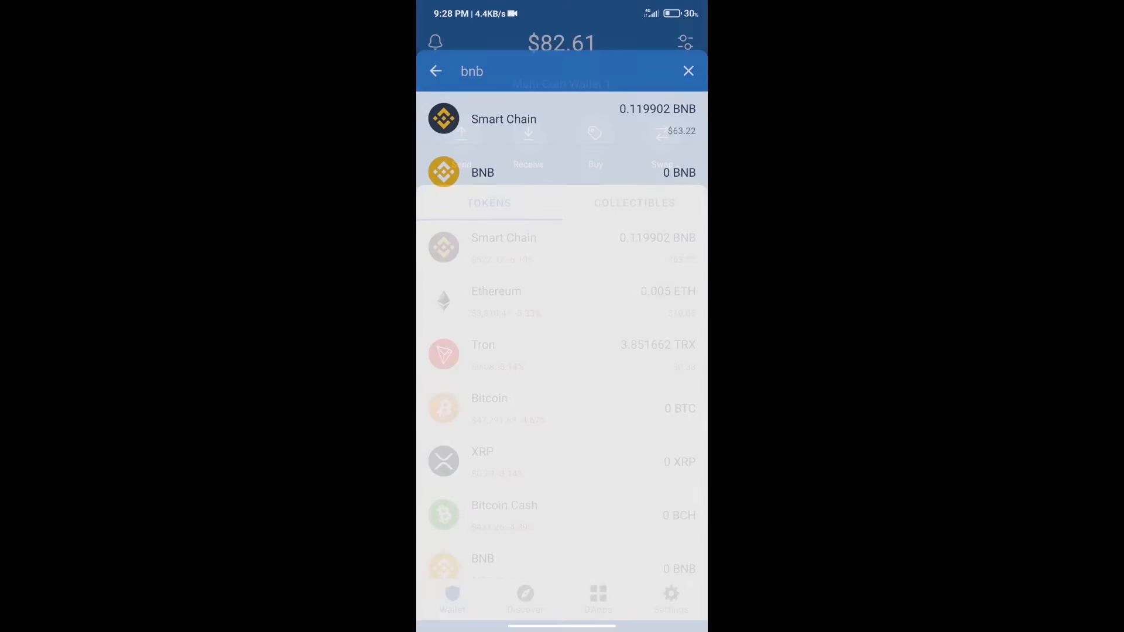
left_click(687, 70)
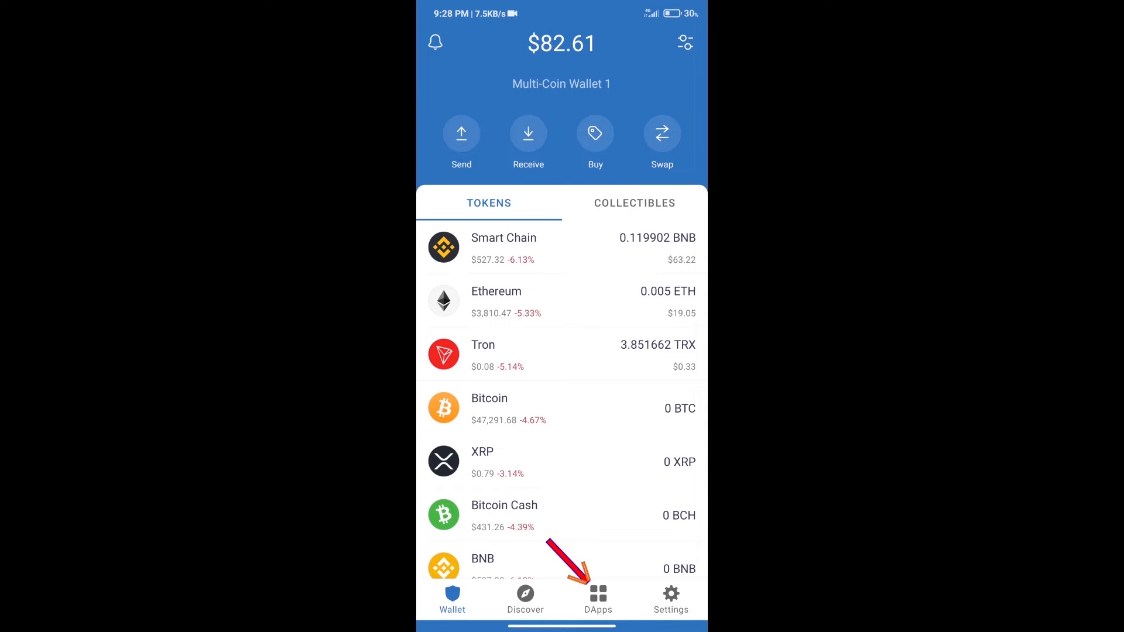
Open PancakeSwap from the DApp browser history and connect Trust Wallet to it.
left_click(597, 594)
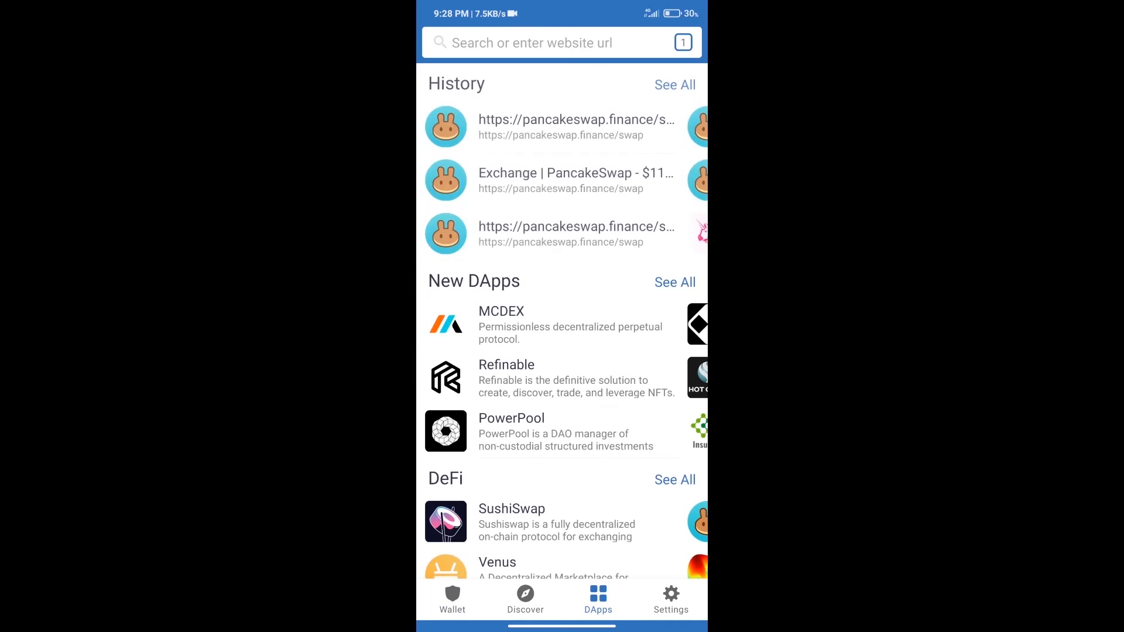
scroll("down", 3)
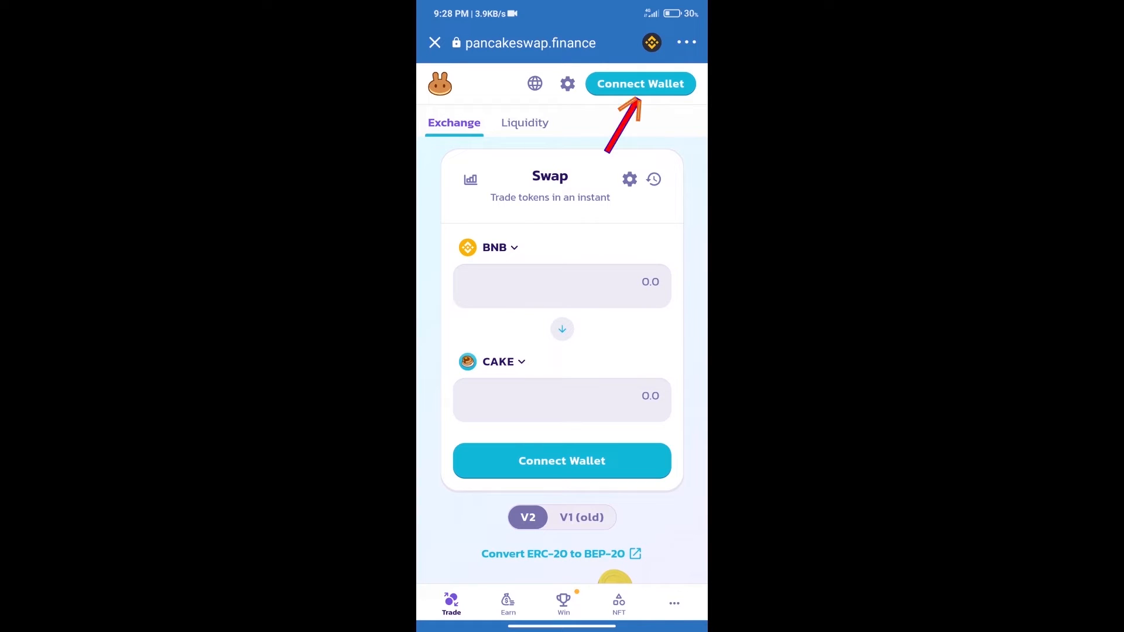
left_click(639, 83)
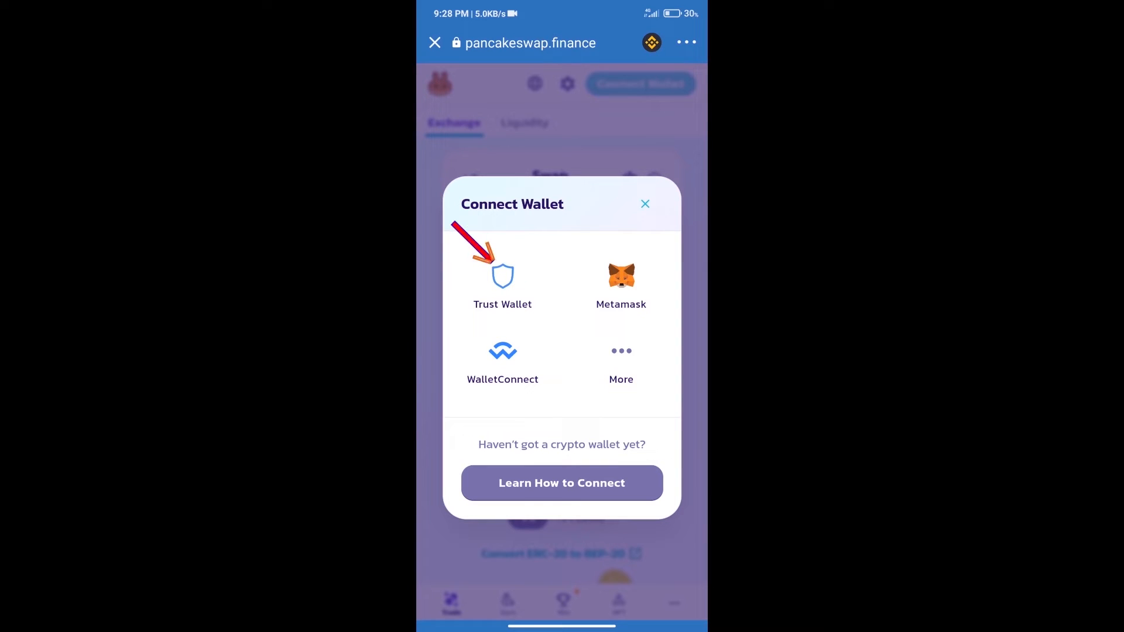
left_click(643, 203)
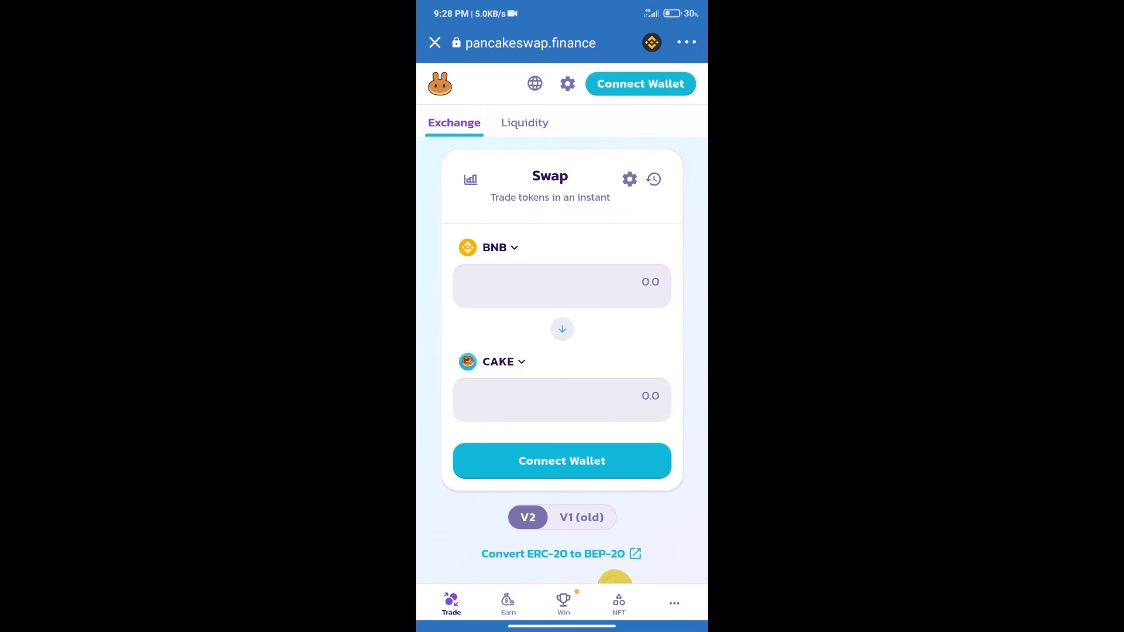
left_click(639, 84)
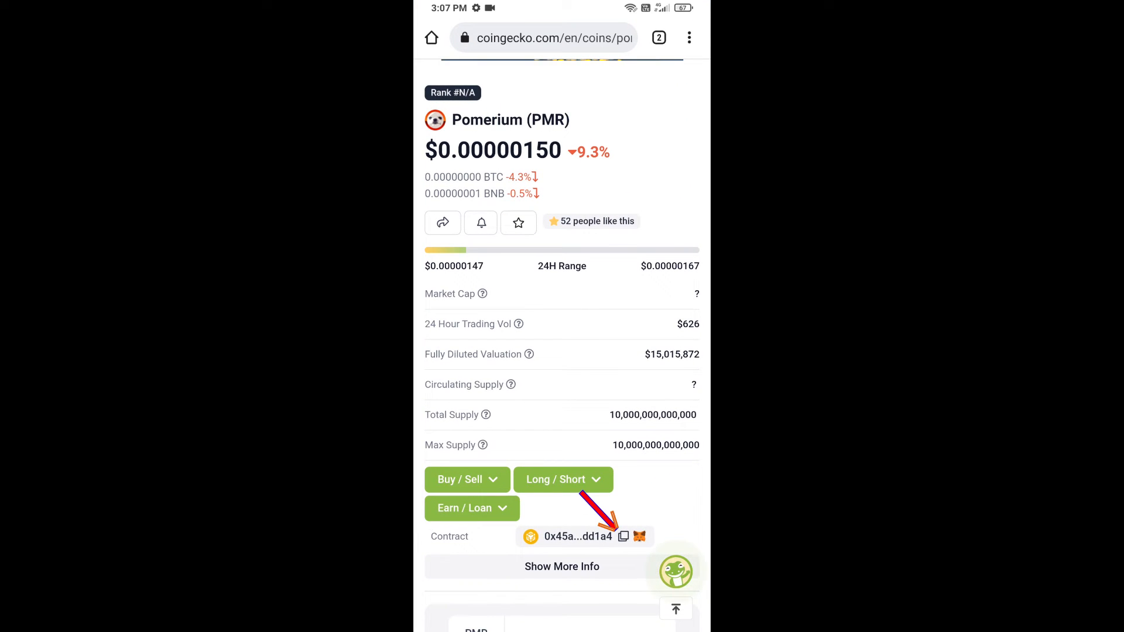
Copy the Pomerium (PMR) contract address from its CoinGecko page.
left_click(623, 536)
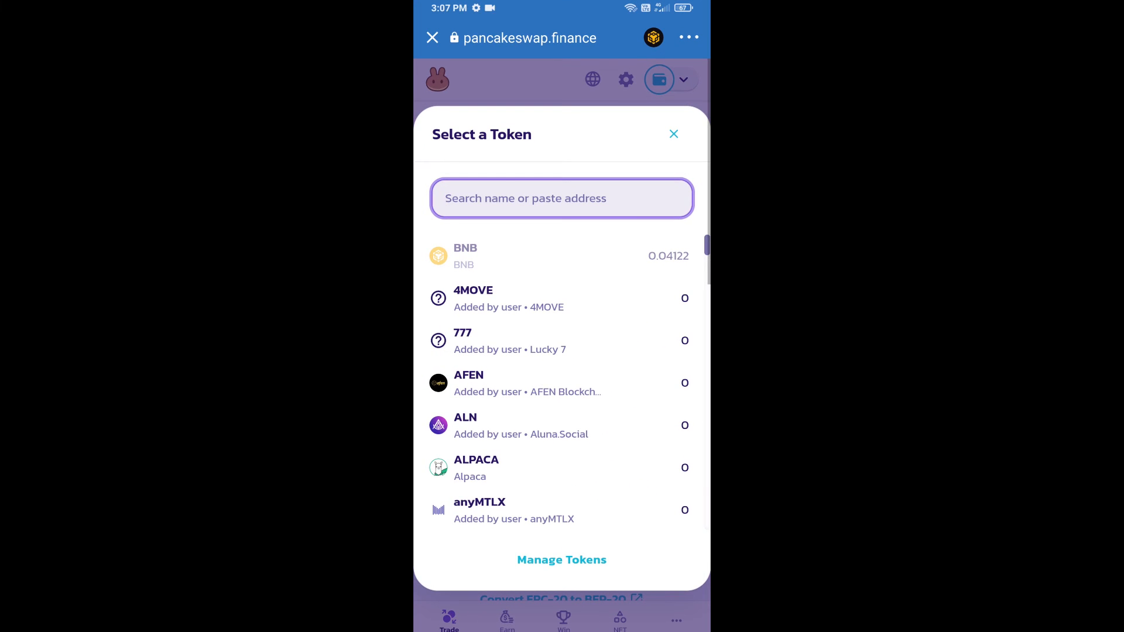
Paste the Pomerium contract address and import PMR as the token received for BNB.
type("3E747feB3C7ab6c45CEfA4398e60661Dd1A4")
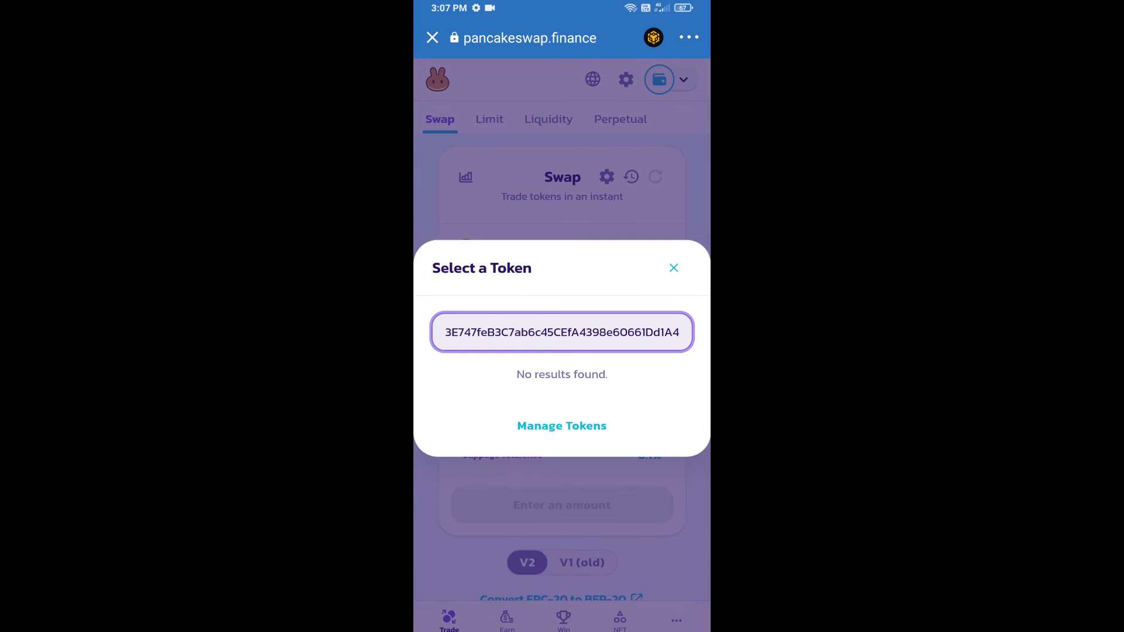
left_click(561, 331)
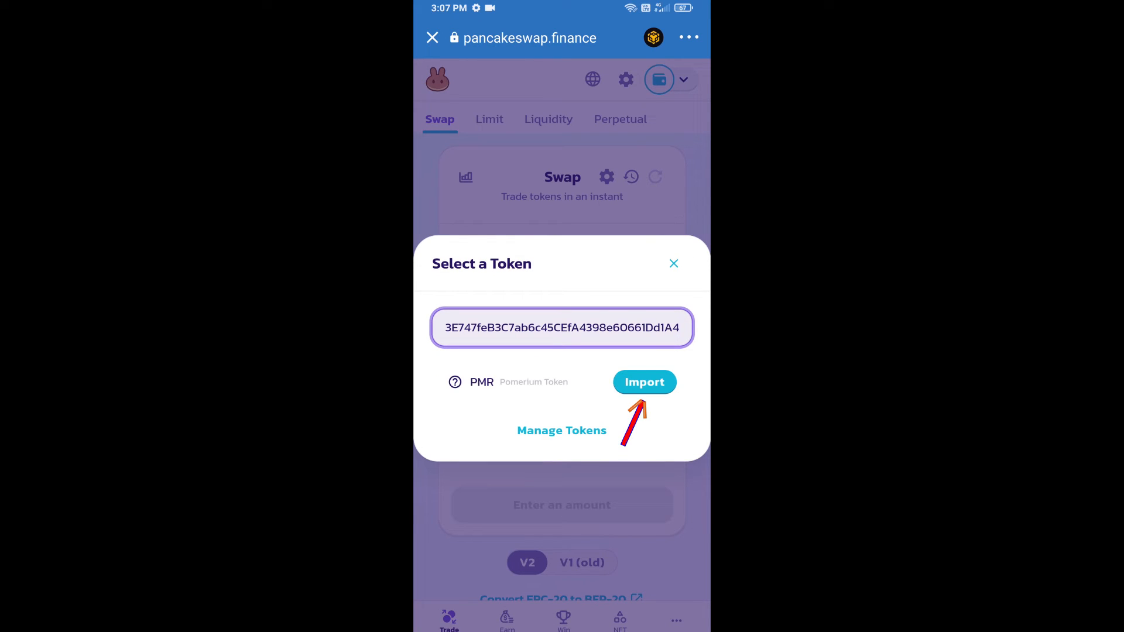
left_click(642, 381)
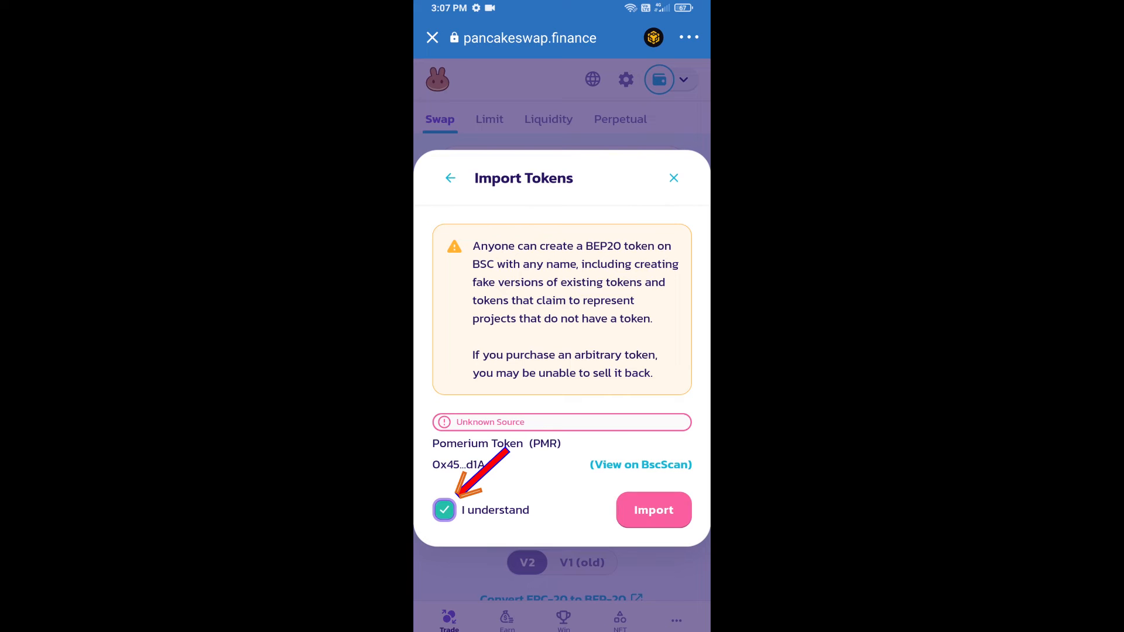
left_click(652, 509)
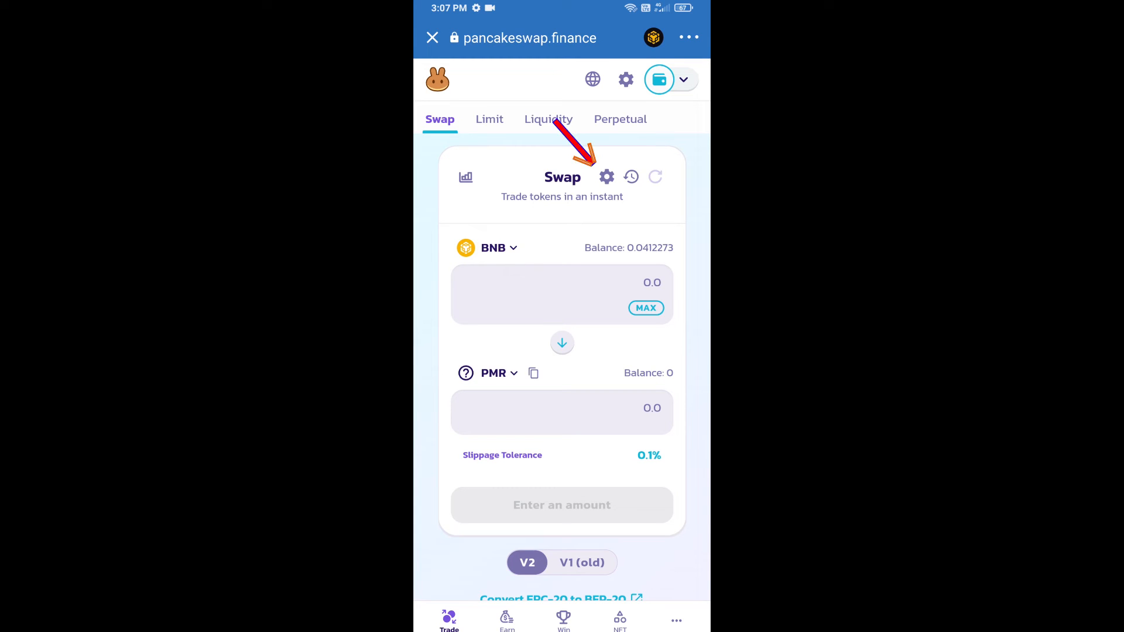
Set slippage tolerance to 12% in the swap settings.
left_click(605, 177)
type("12")
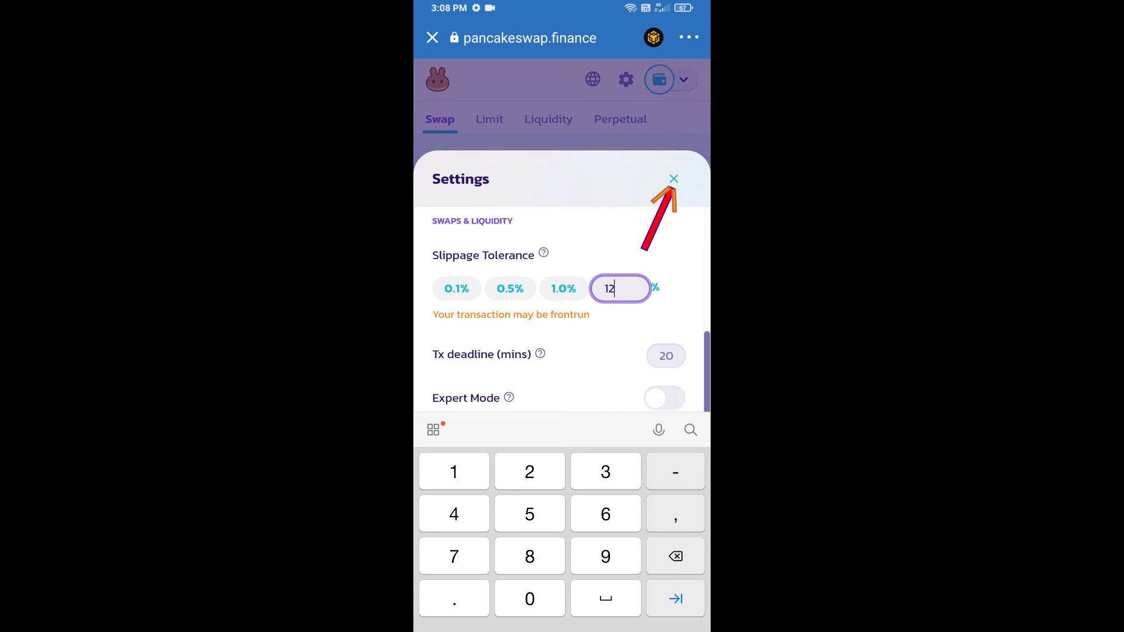
left_click(672, 177)
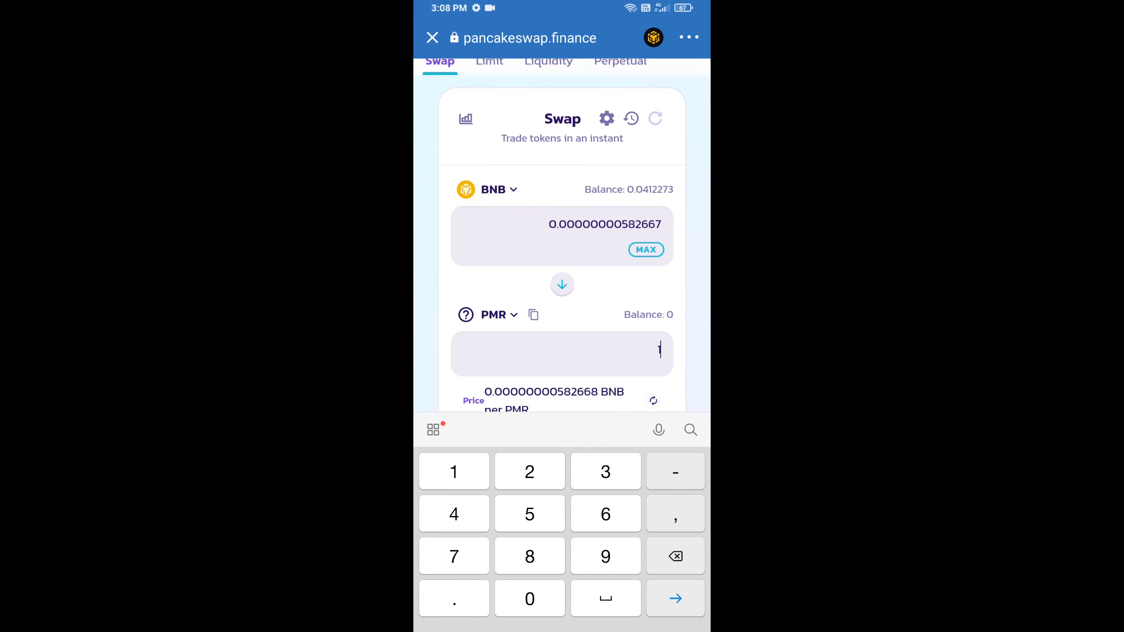
Confirm the swap of about 0.00000058 BNB for 100 PMR.
scroll("down", 3)
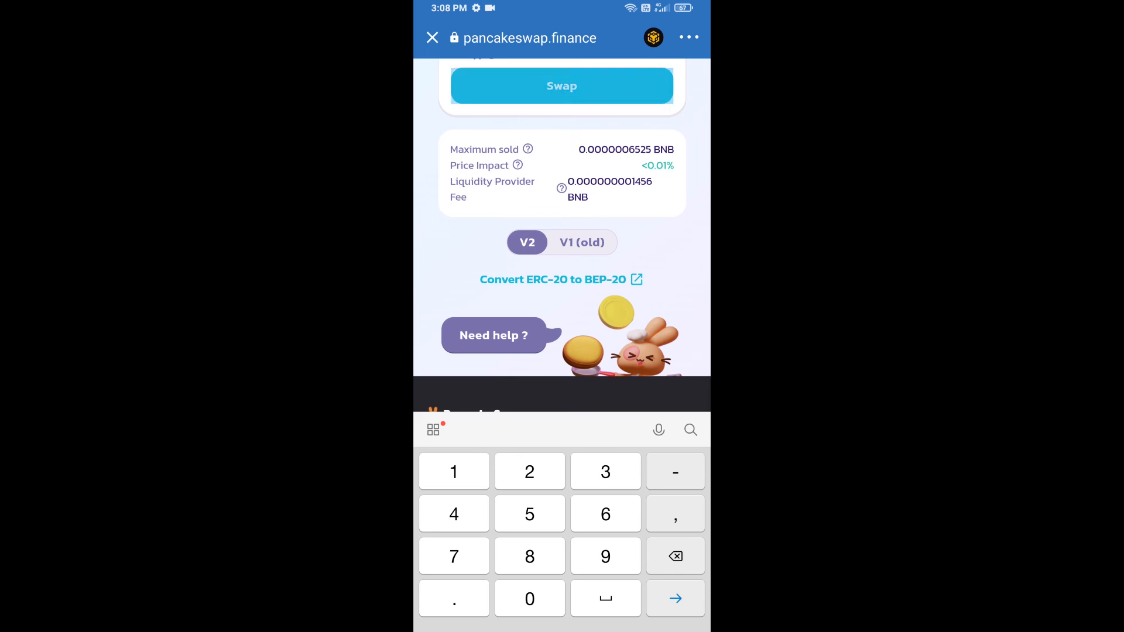
left_click(560, 85)
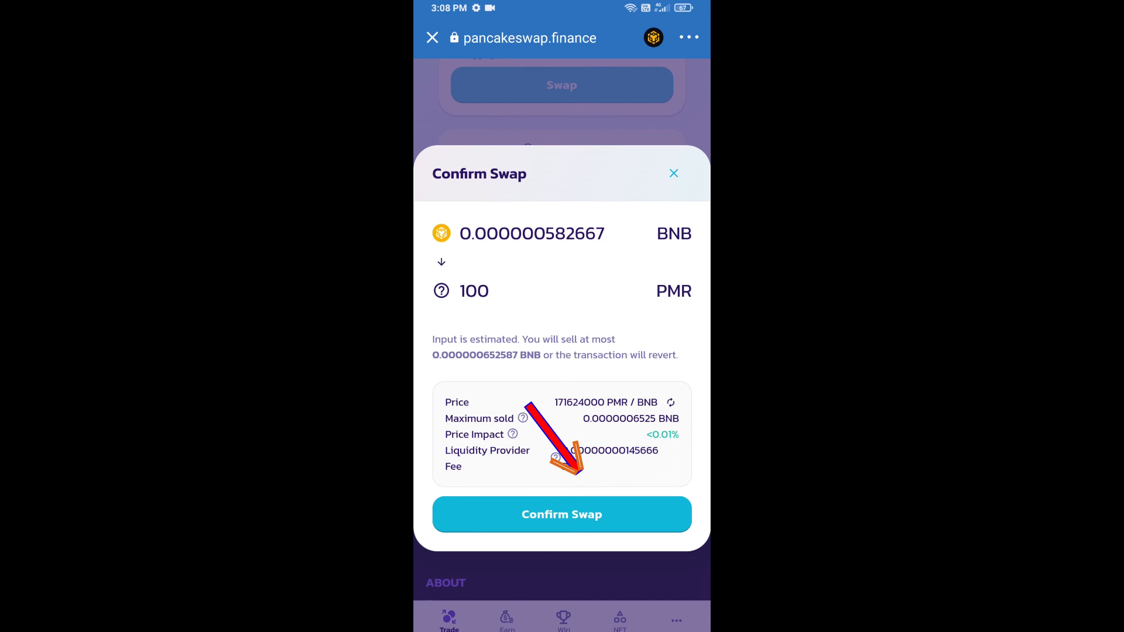
left_click(561, 514)
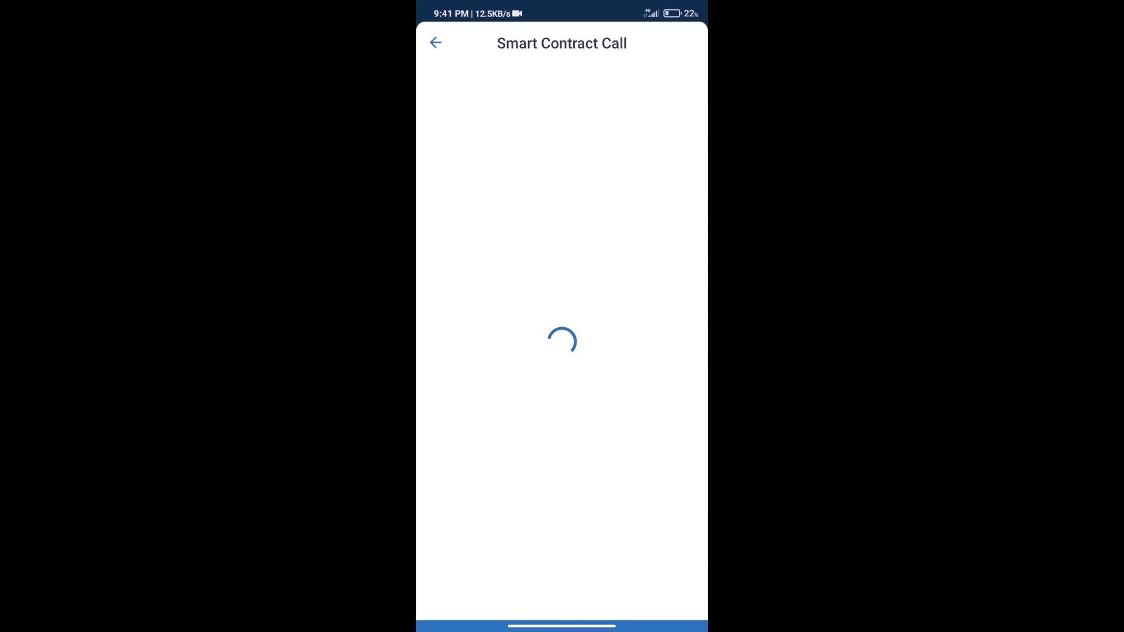